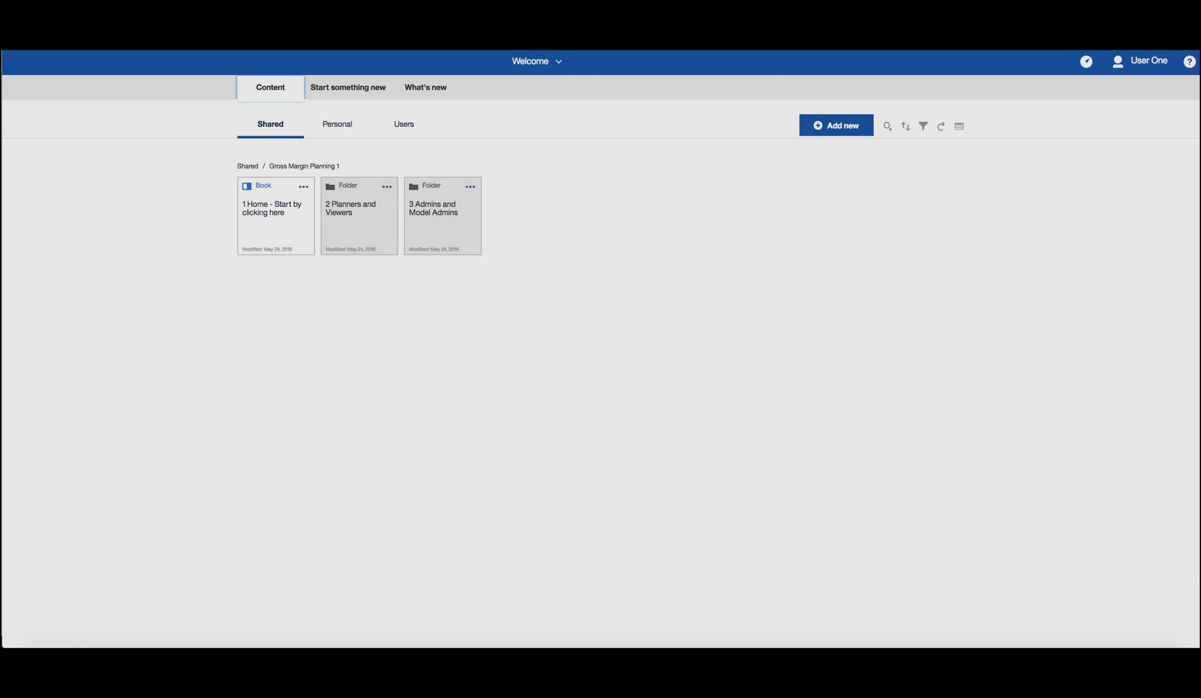
Open the '1 Home - Start by clicking here' book in the Gross Margin Planning folder.
click(272, 208)
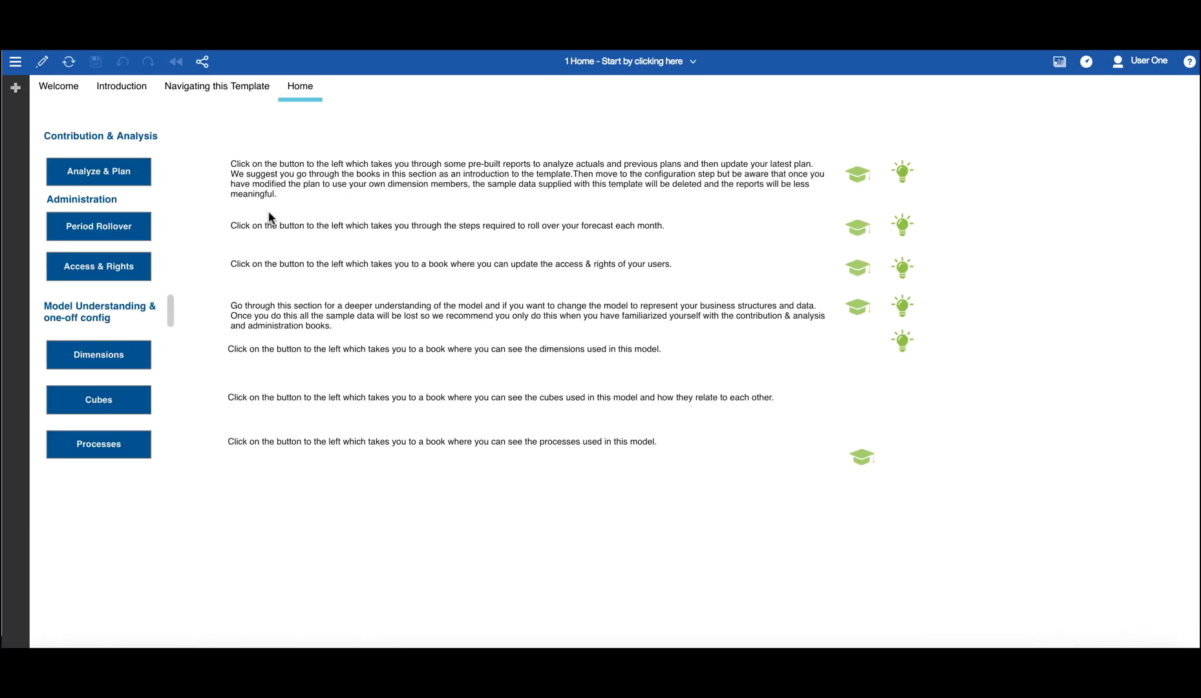
mouse_move(93, 174)
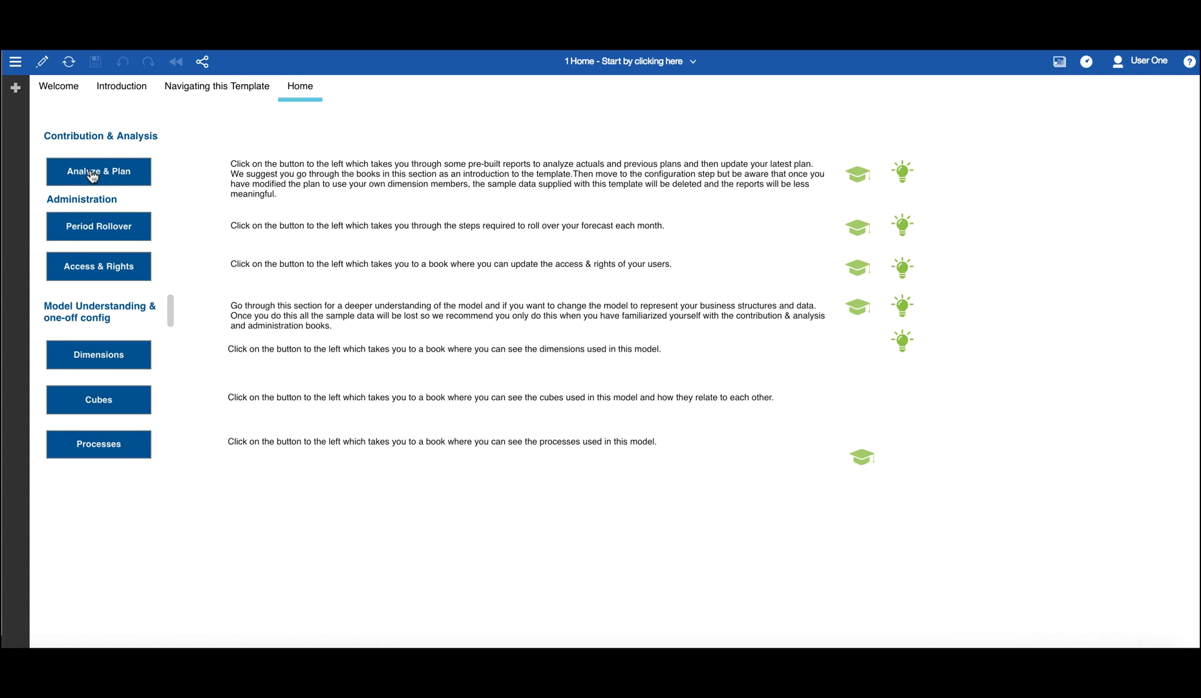
Open Analyze & Plan and view the Margin, Product and Region Analysis reports in turn.
click(97, 171)
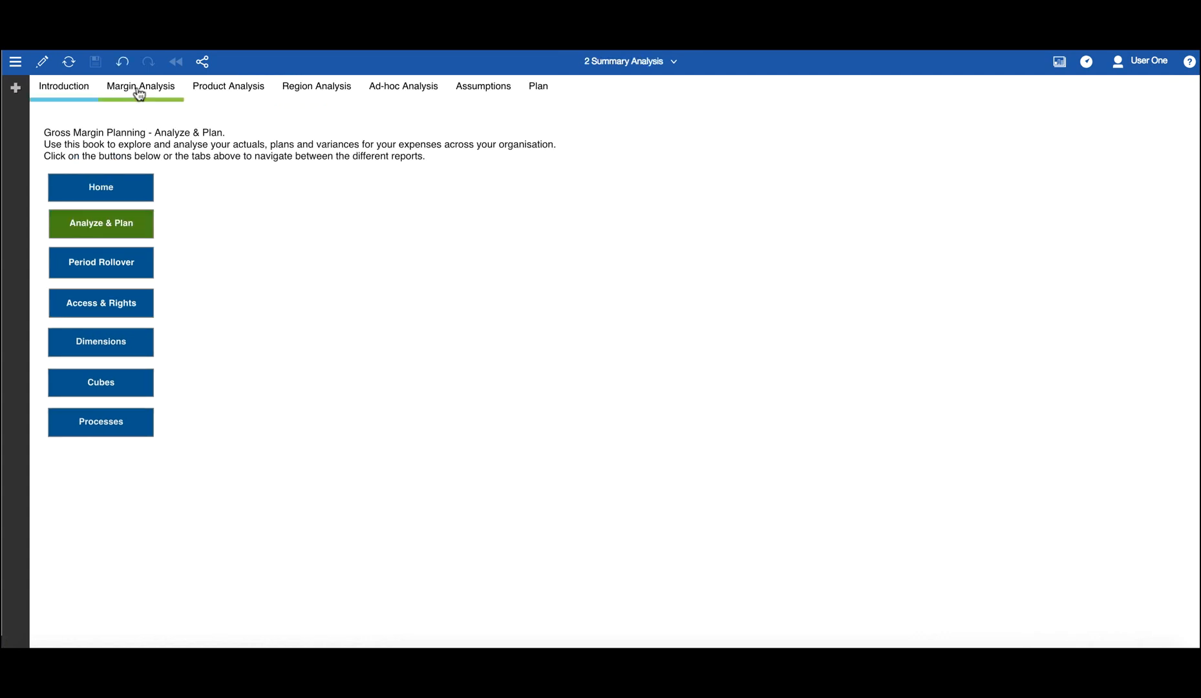
click(139, 85)
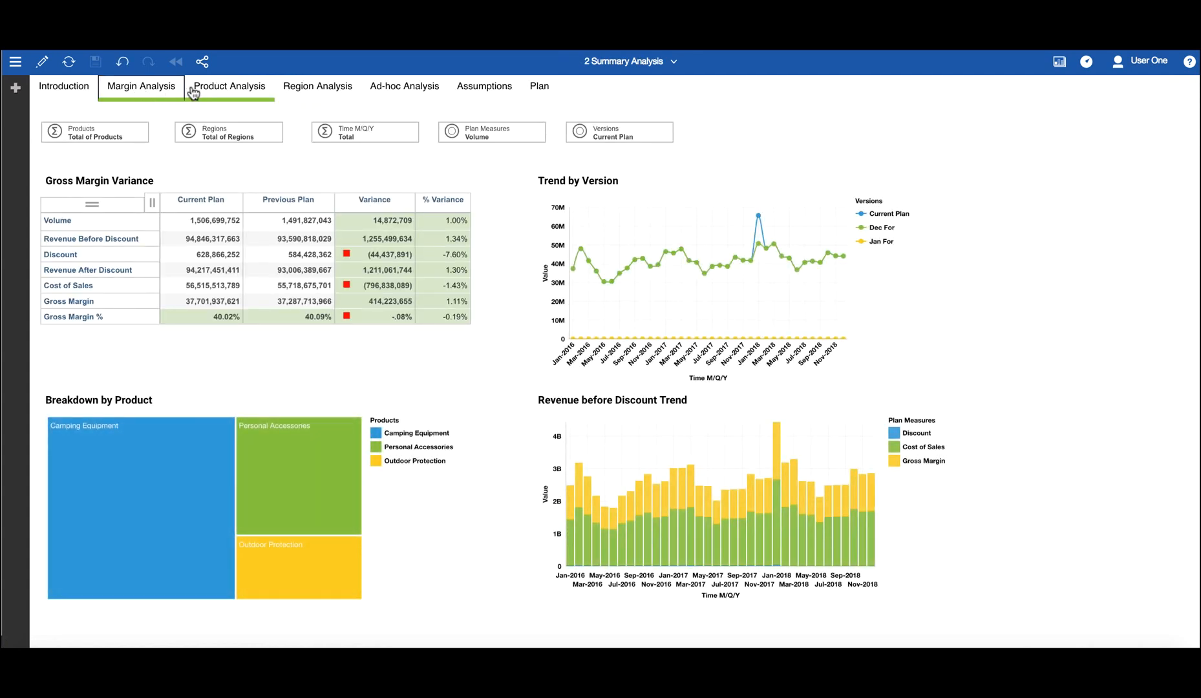
click(229, 86)
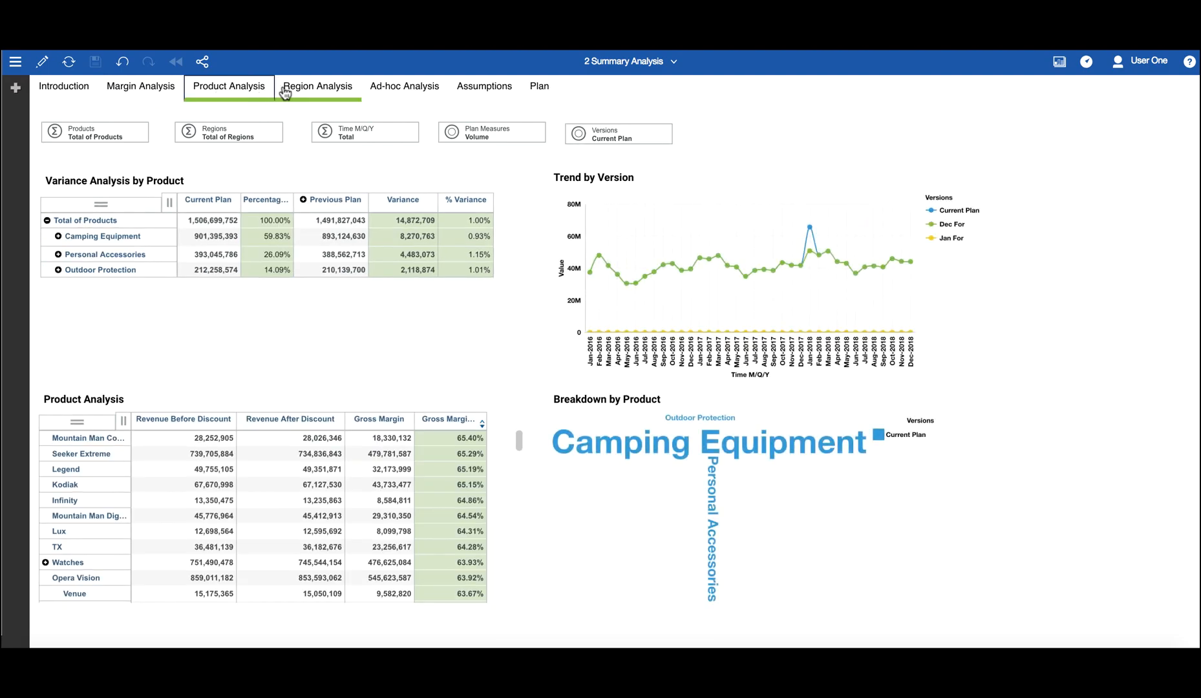
click(317, 86)
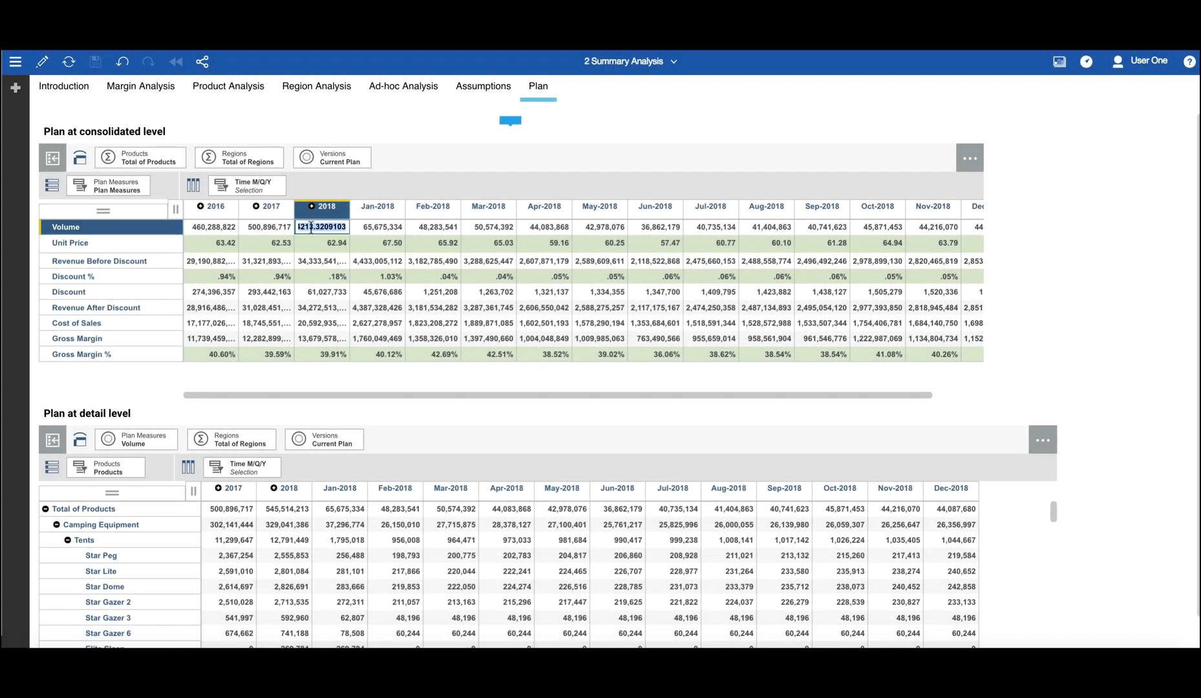
Enter 600 as the 2018 Volume for total products and regions in the consolidated plan.
text(600)
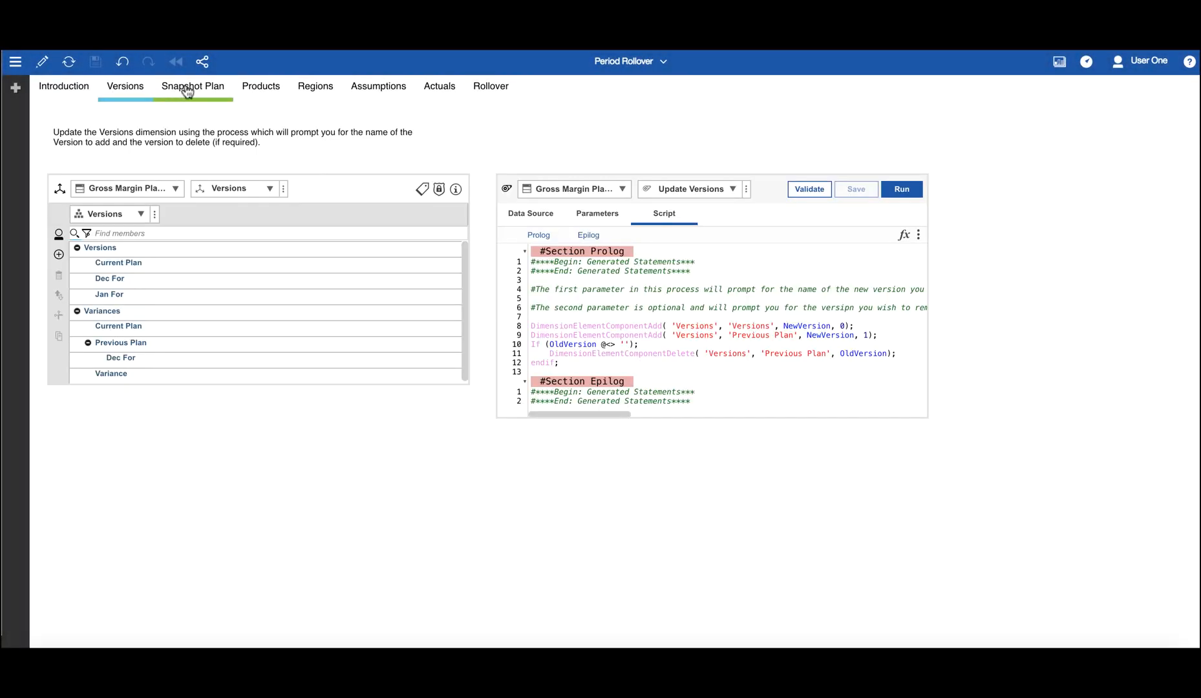
Add a New Tent member under Tents in Products and show it in the Ad-hoc Analysis selector.
click(314, 85)
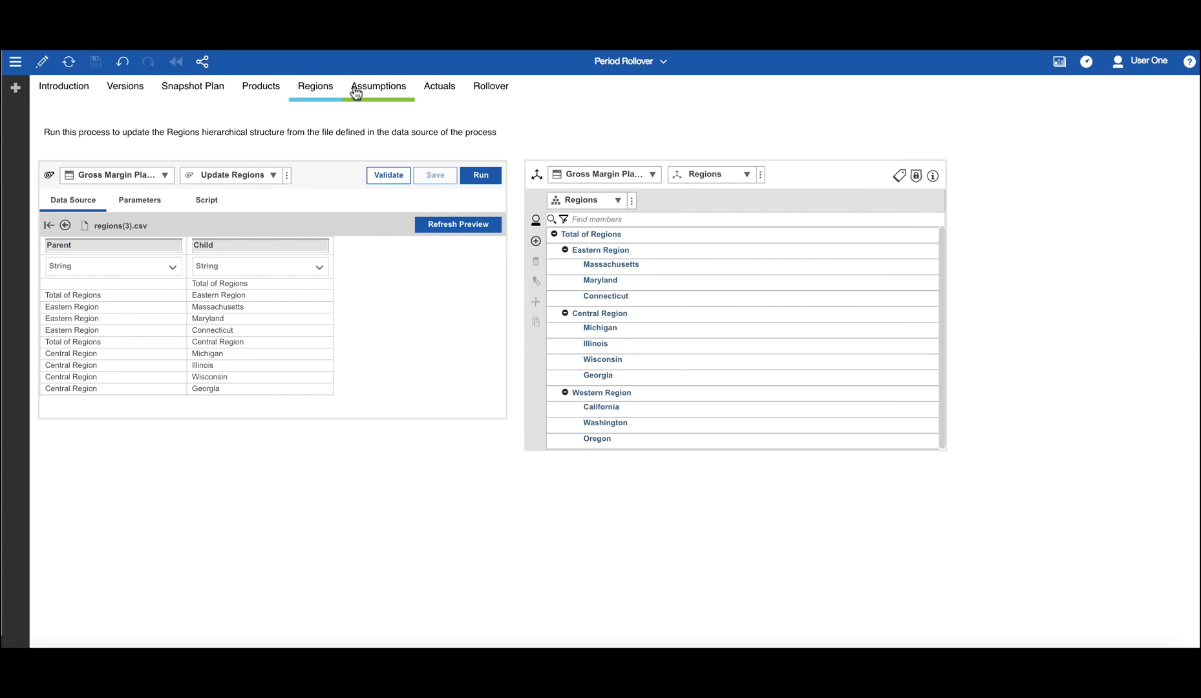
click(490, 86)
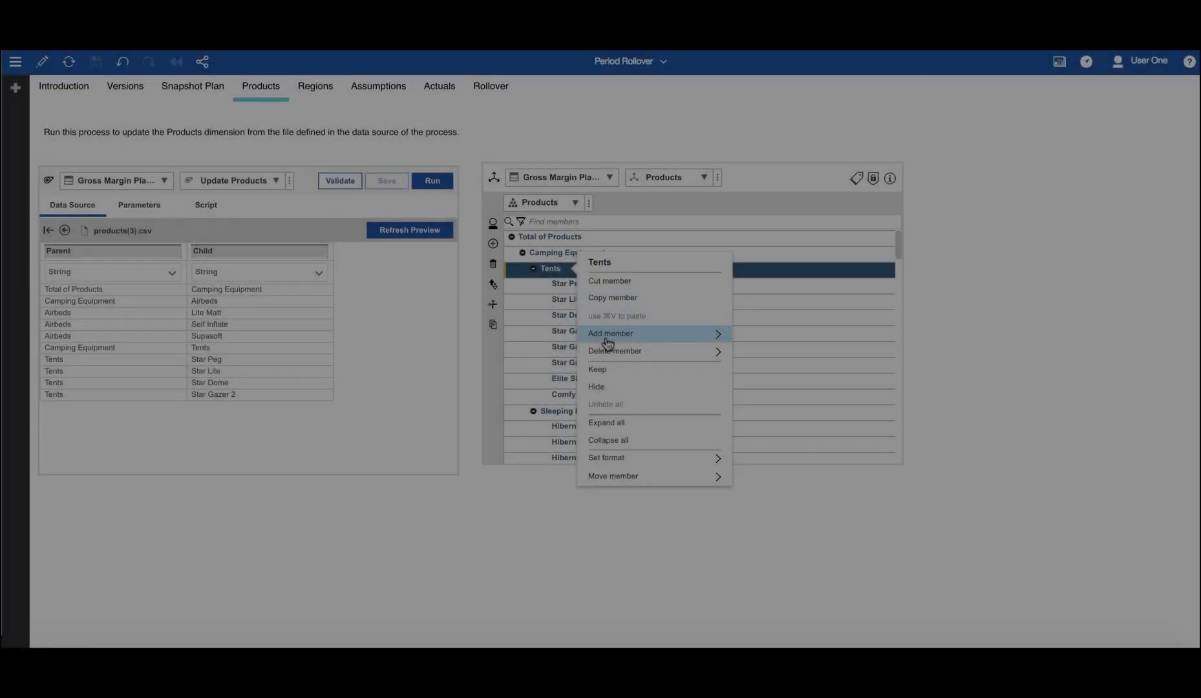
click(610, 332)
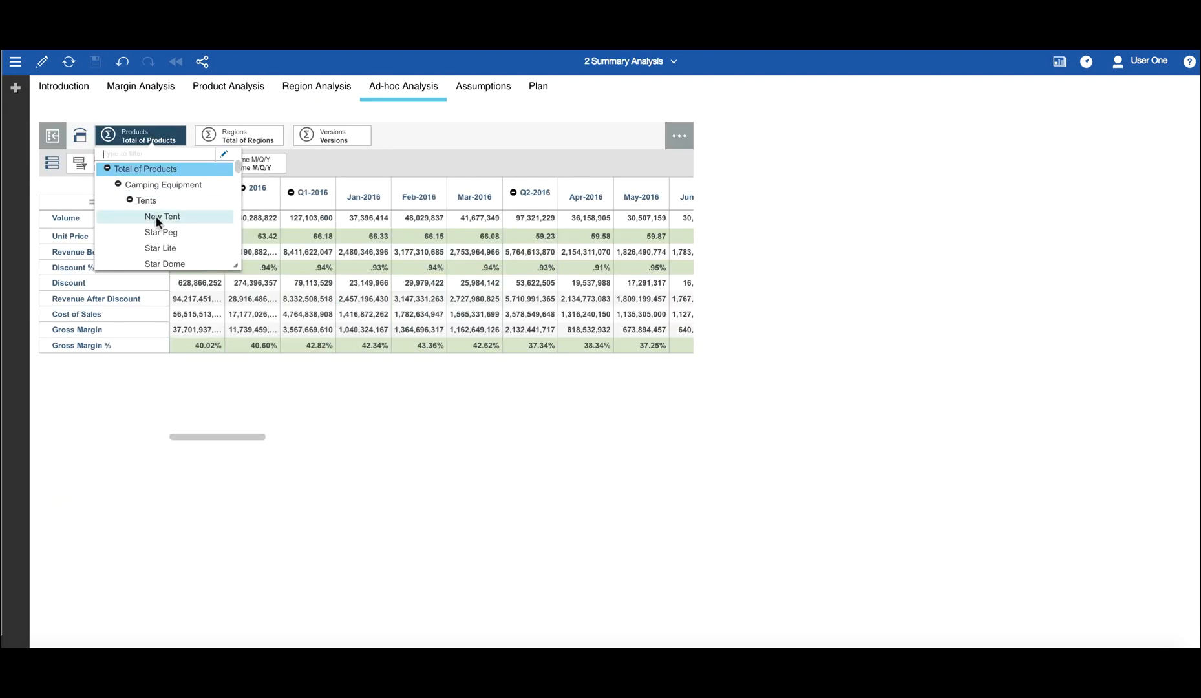
click(162, 217)
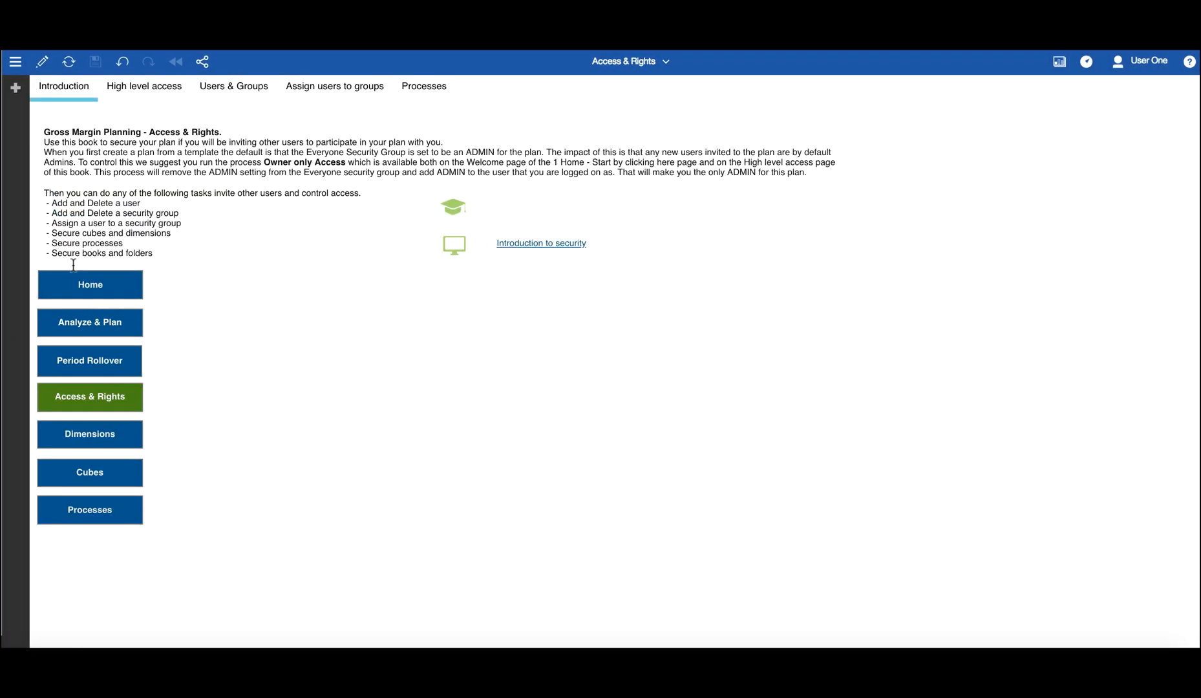
View the High level access, Users & Groups and Assign users to groups sheets.
click(144, 85)
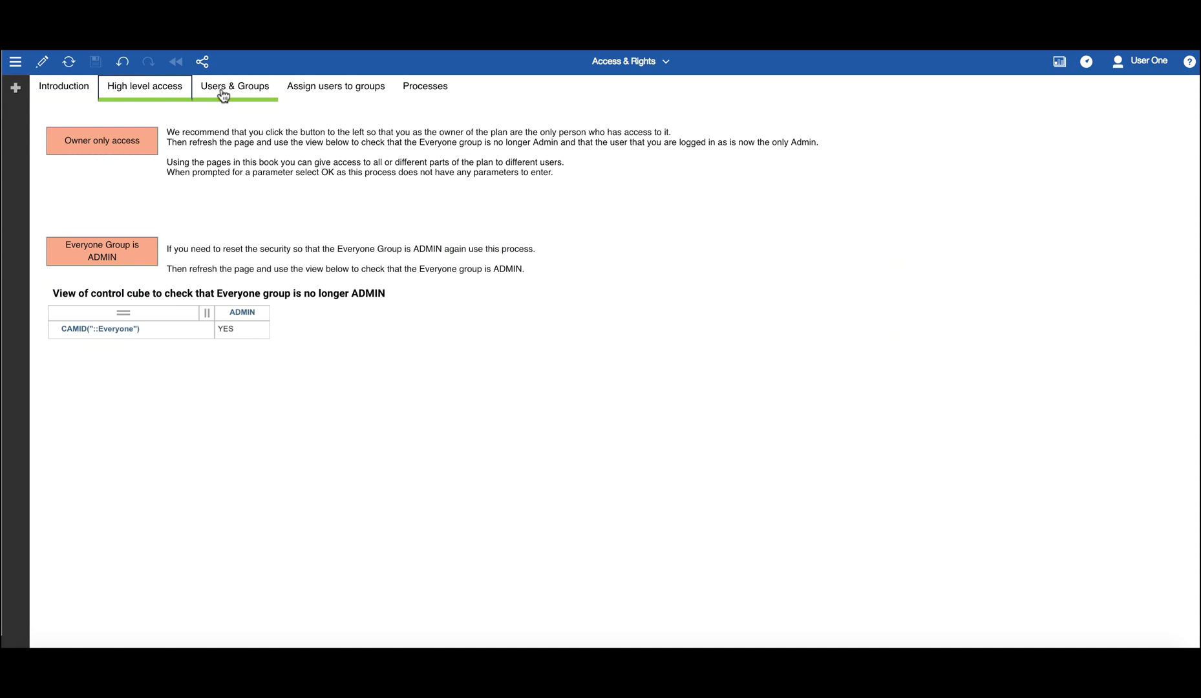
click(335, 86)
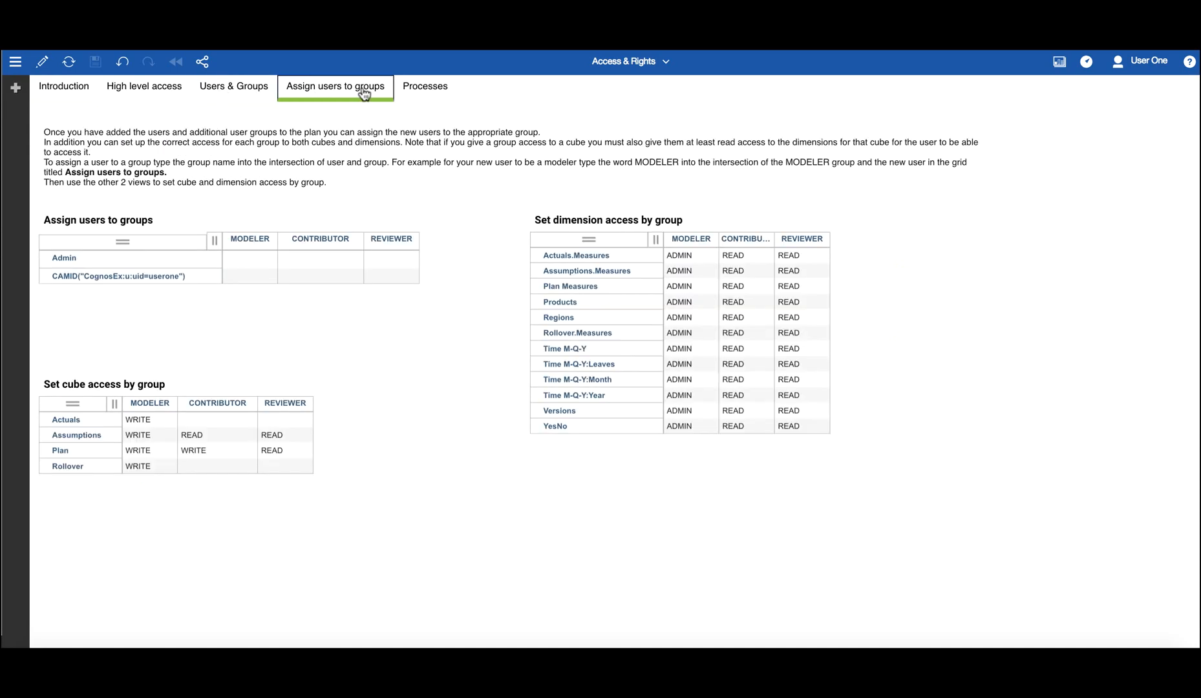
click(424, 86)
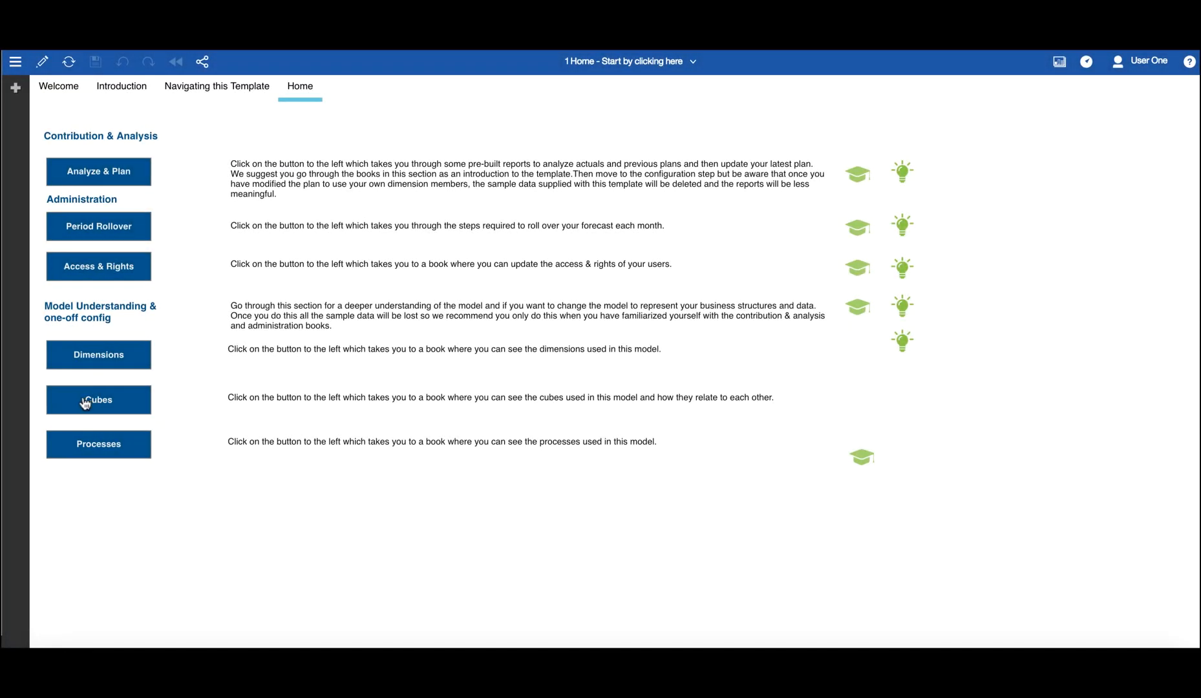
Open the Cubes book and review the Actuals cube, then the Plan cube's rules editor.
click(98, 399)
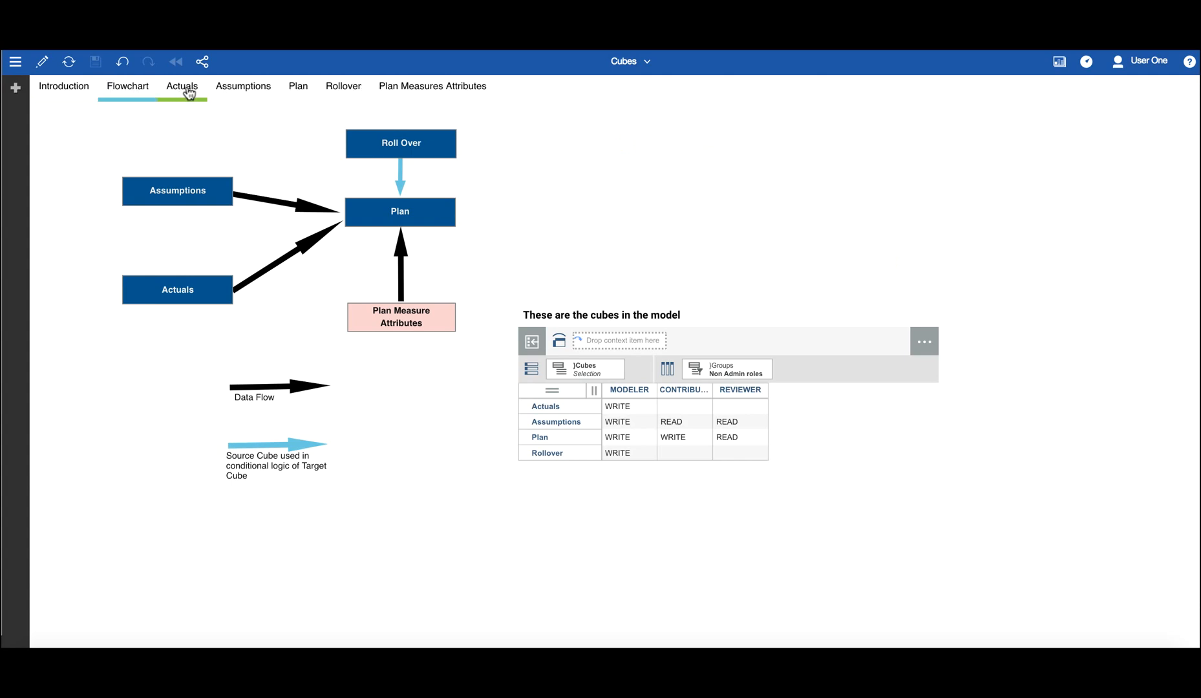
click(181, 85)
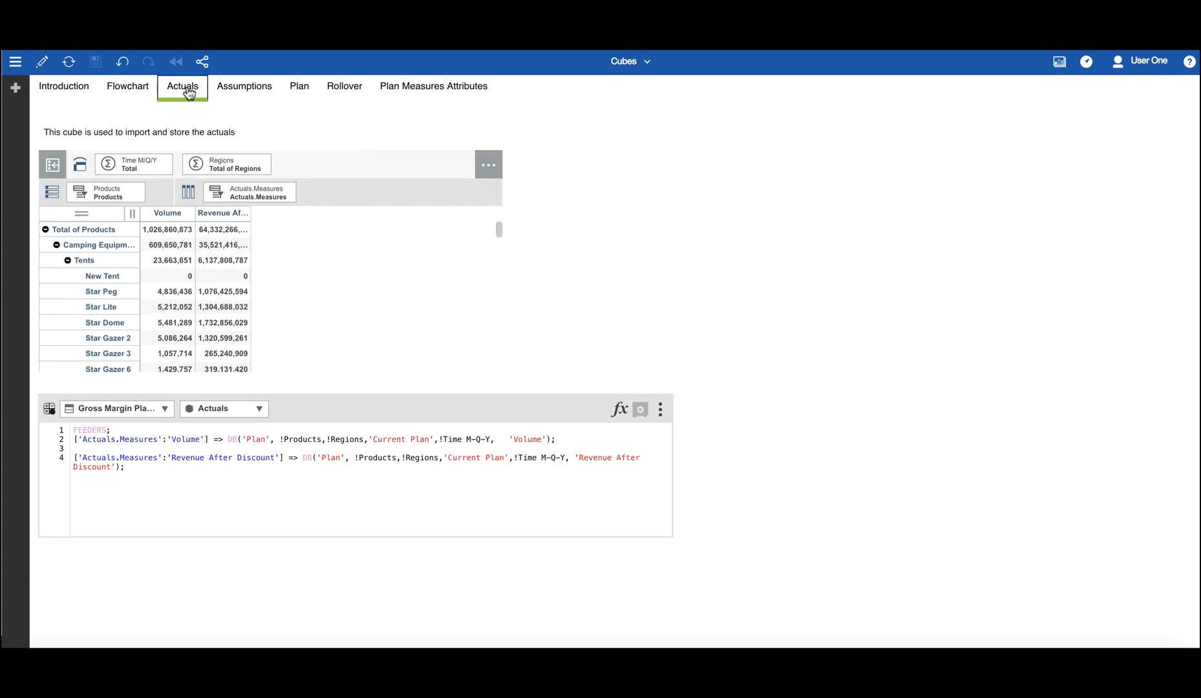
click(243, 85)
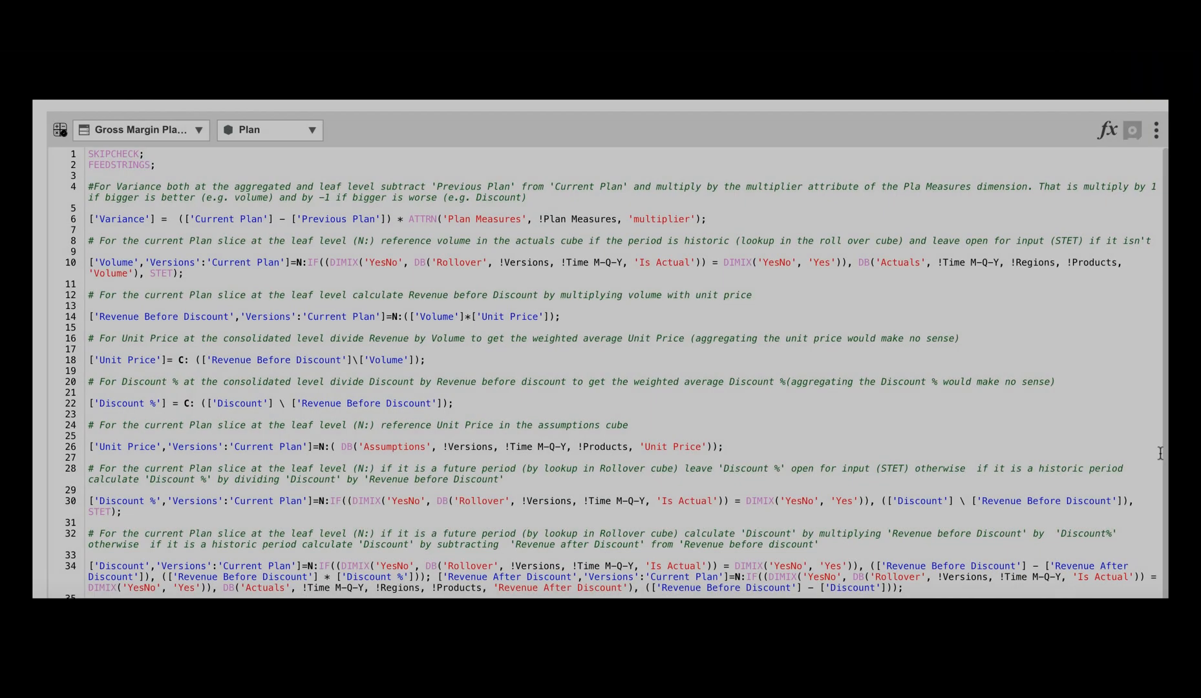
scroll(down, 3)
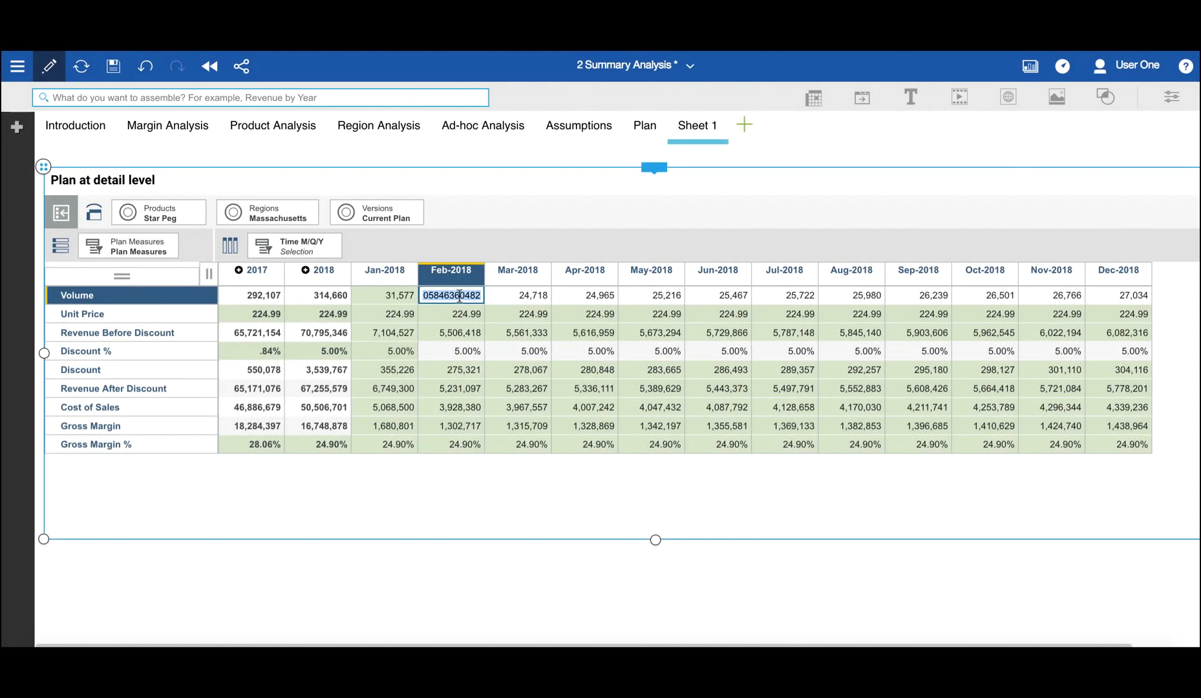
Increase Star Peg's Feb-2018 Volume with inc20 and set Discount % to 7.
text(inc20)
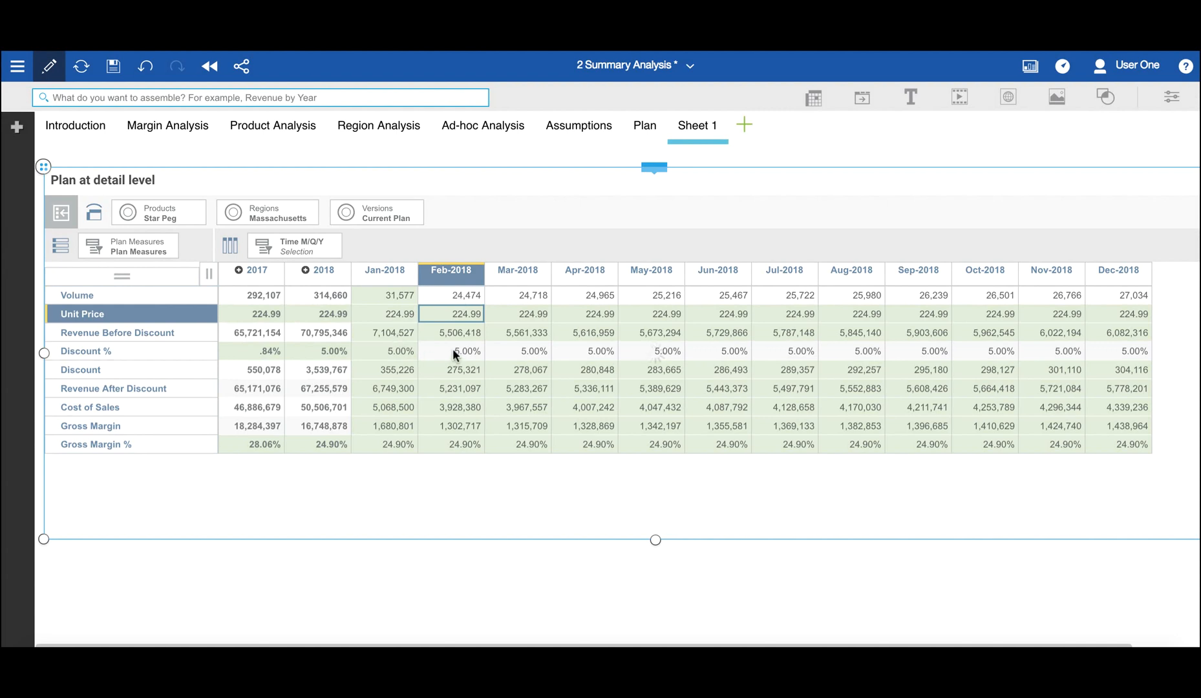
text(7)
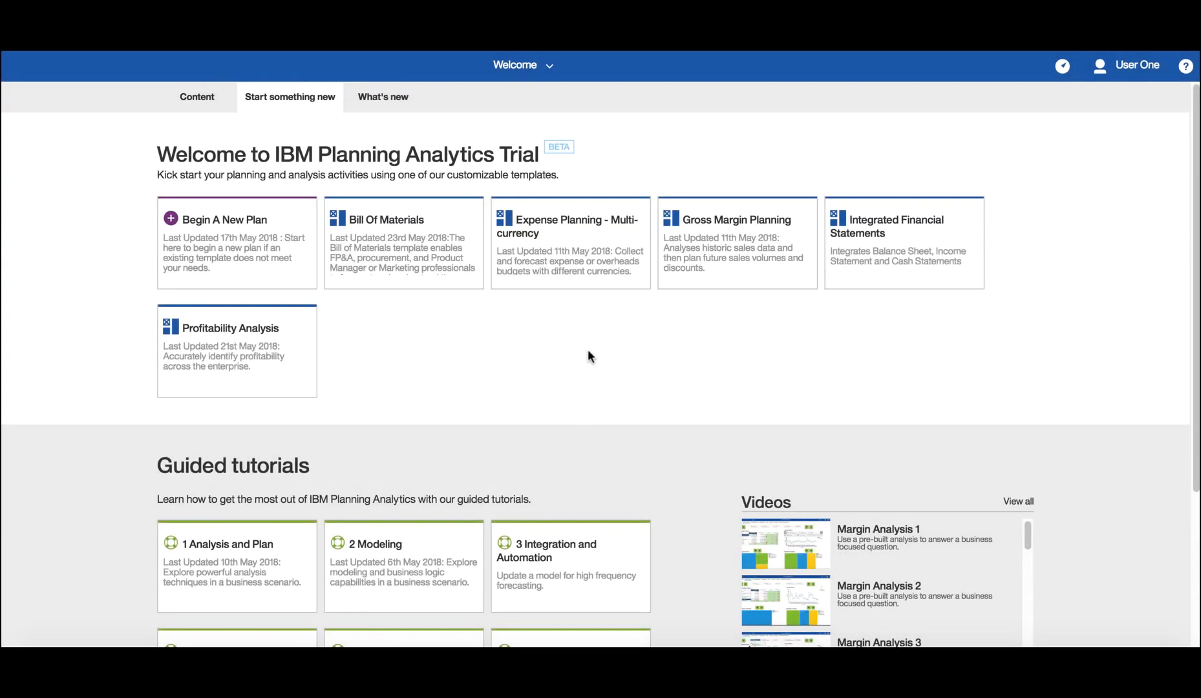
mouse_move(861, 253)
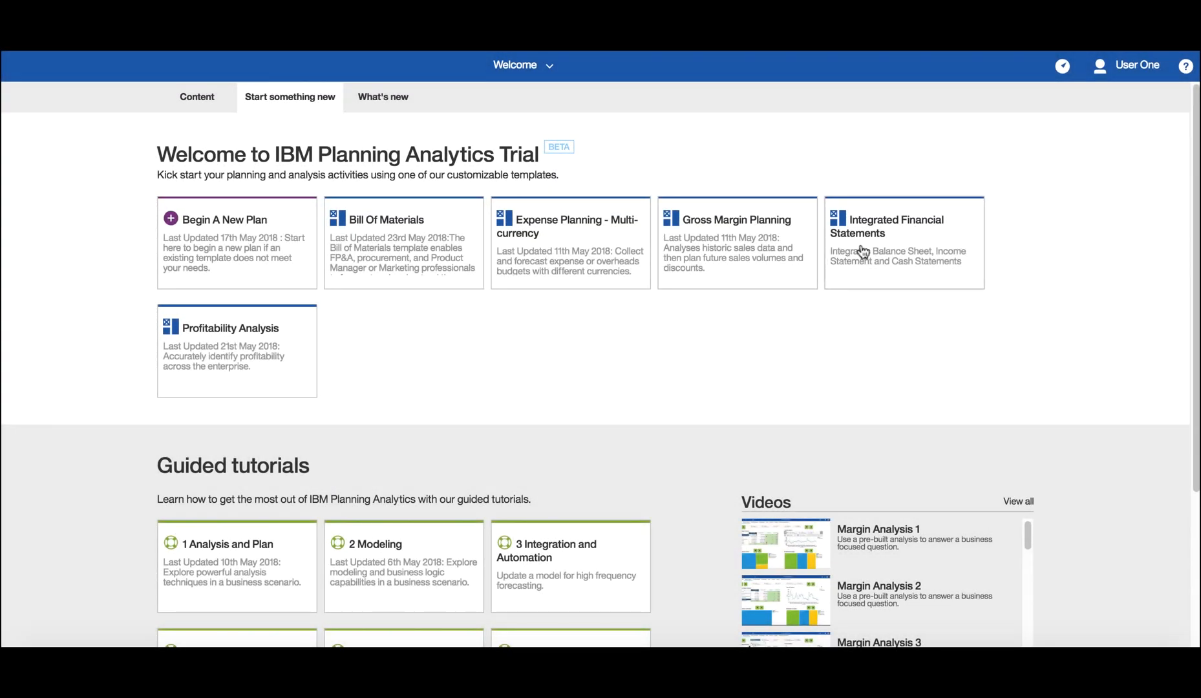
mouse_move(610, 251)
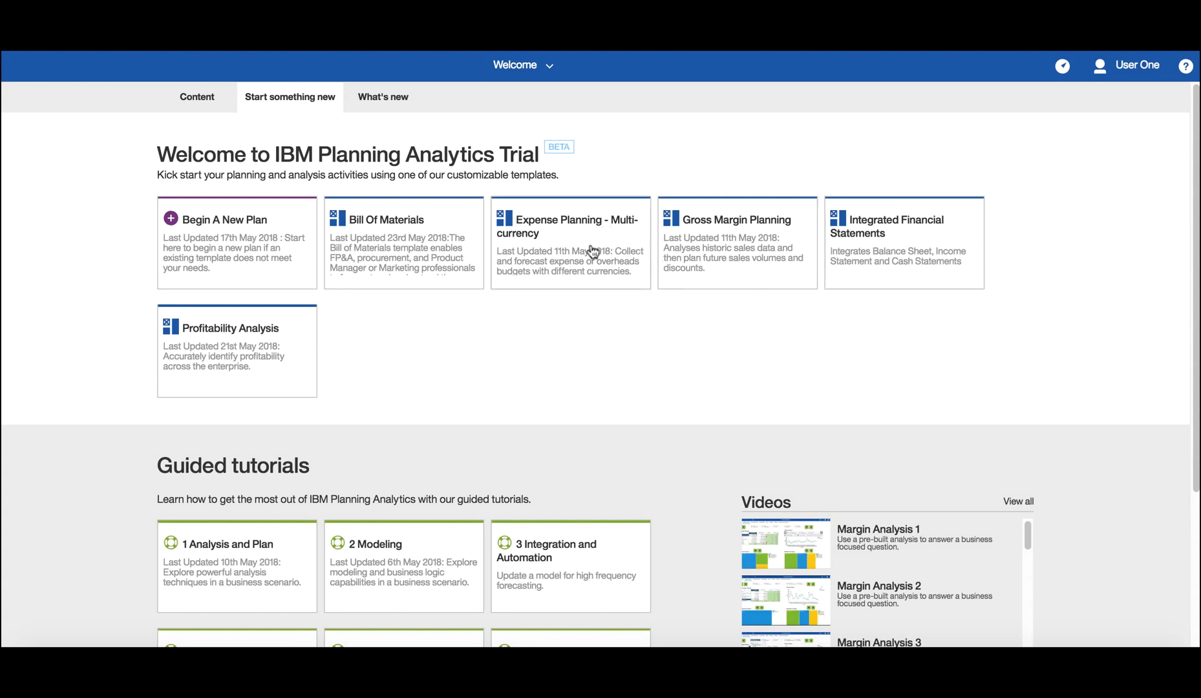
mouse_move(571, 254)
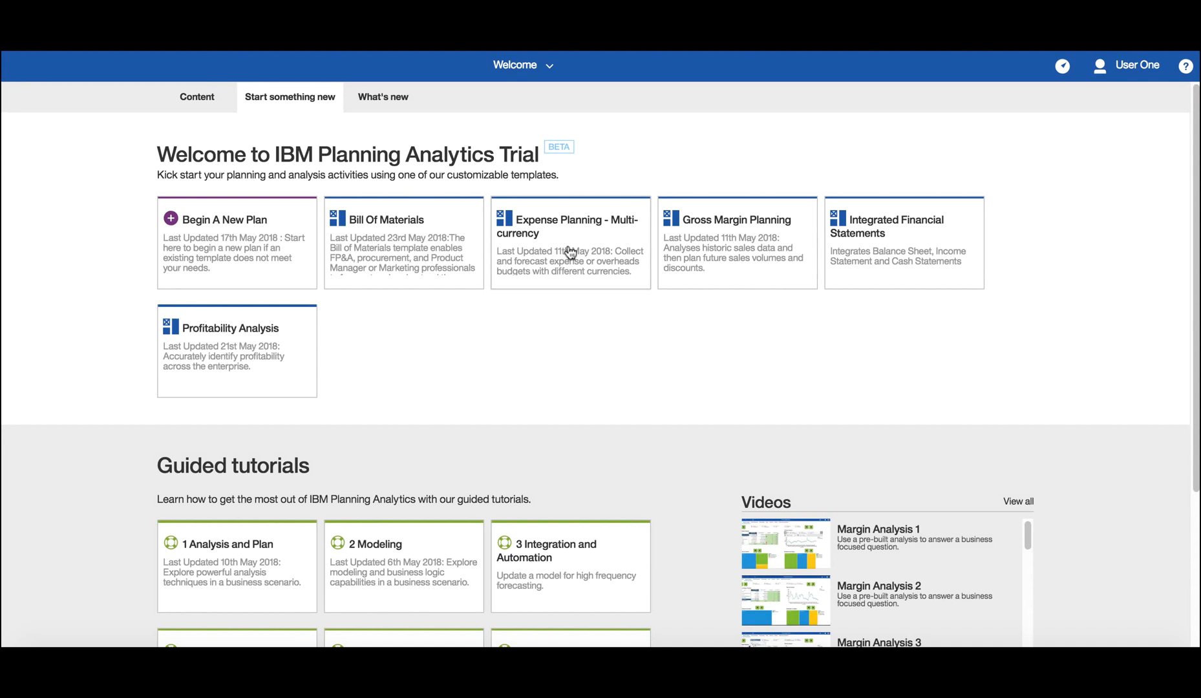
mouse_move(414, 255)
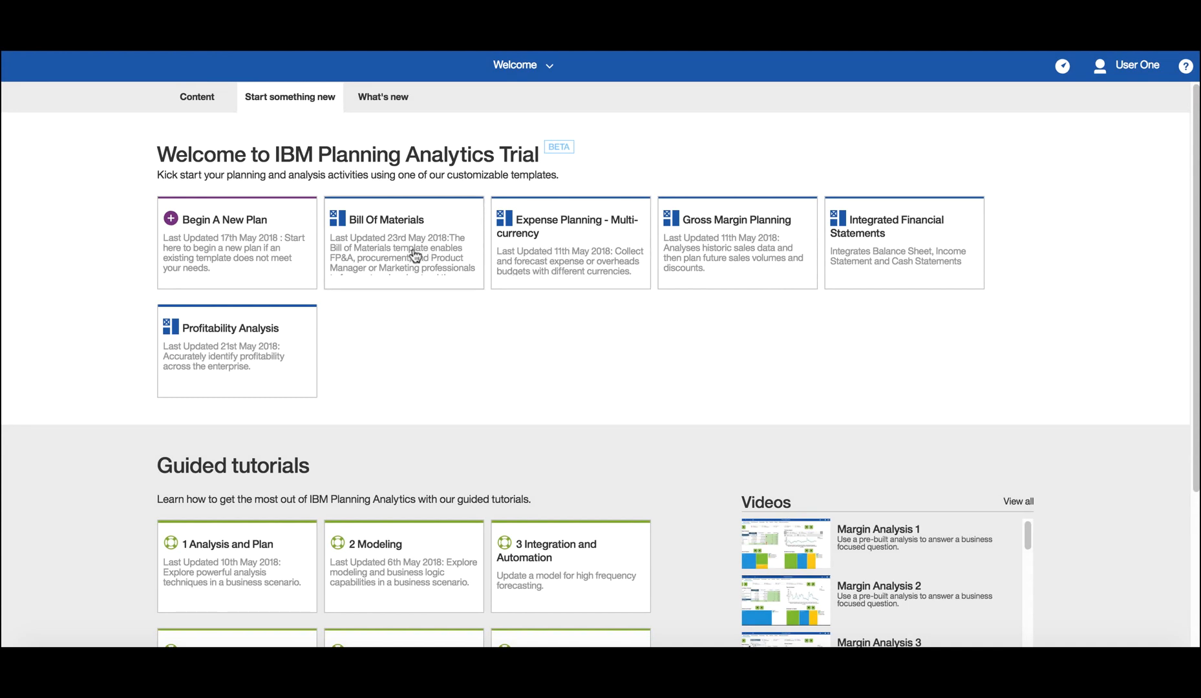
mouse_move(243, 259)
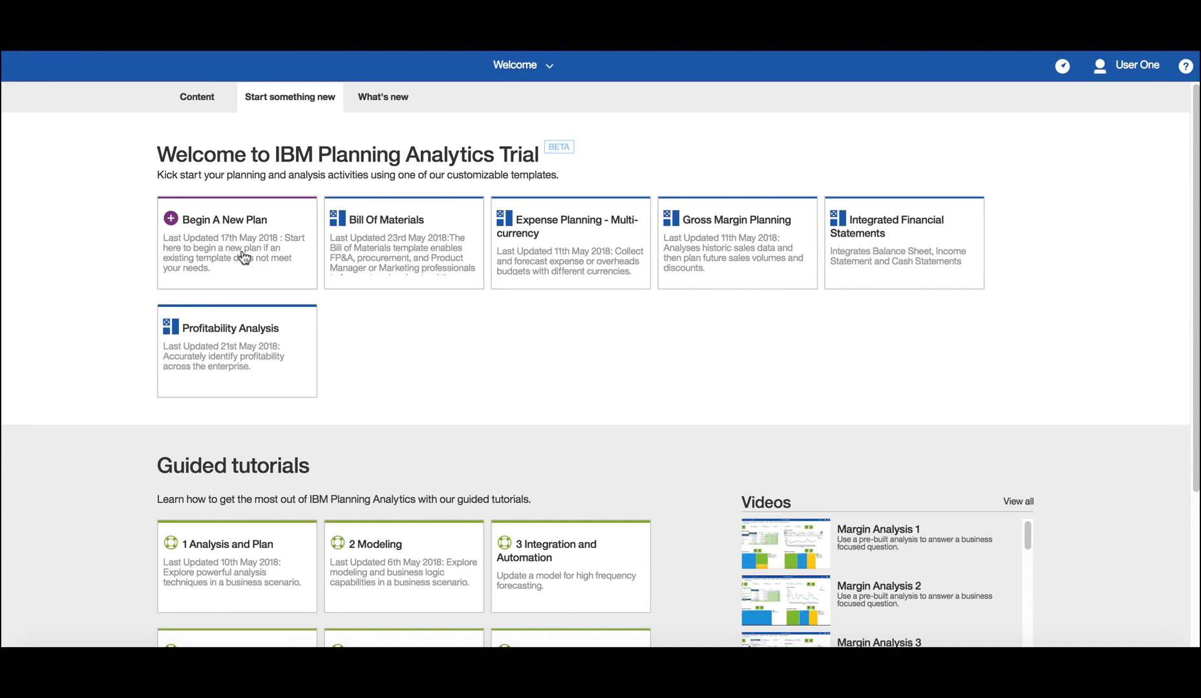